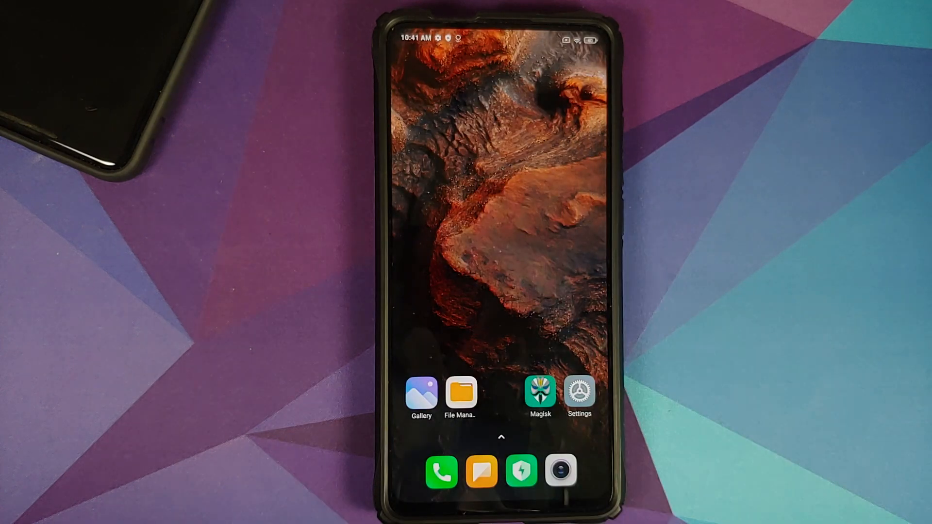
Check Magisk's status, then launch Chrome from the app list
left_click(540, 392)
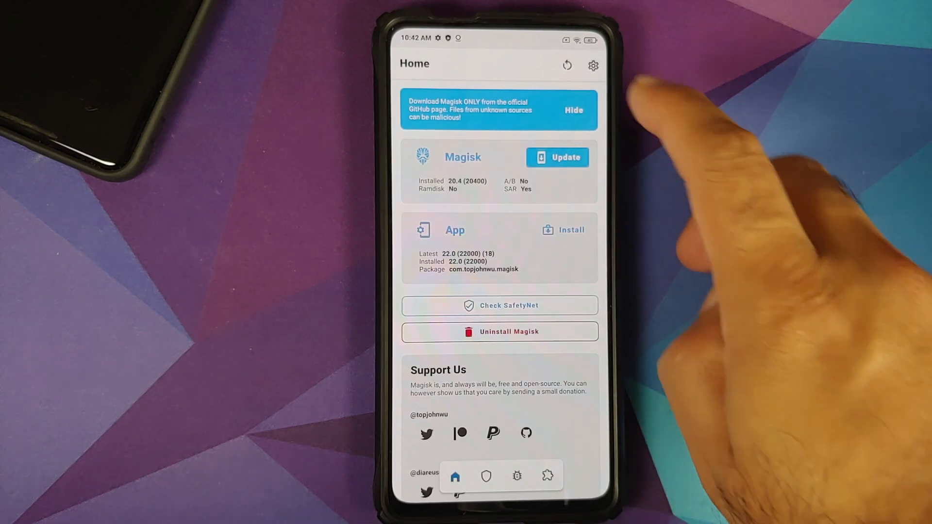
left_click(572, 111)
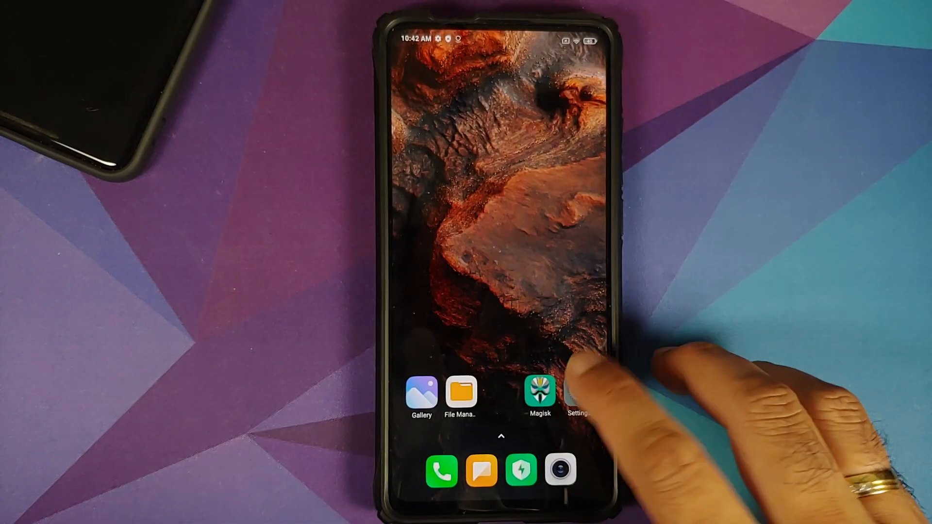
left_click(577, 395)
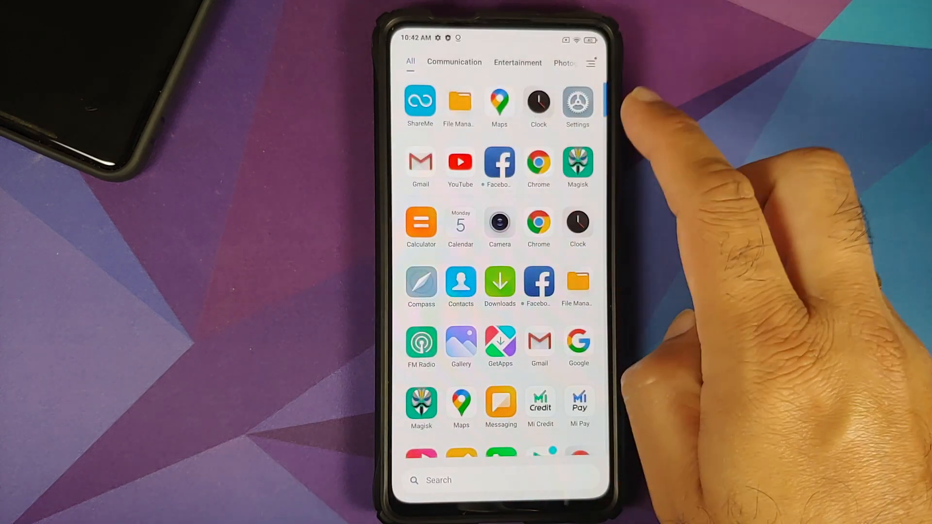
left_click(538, 165)
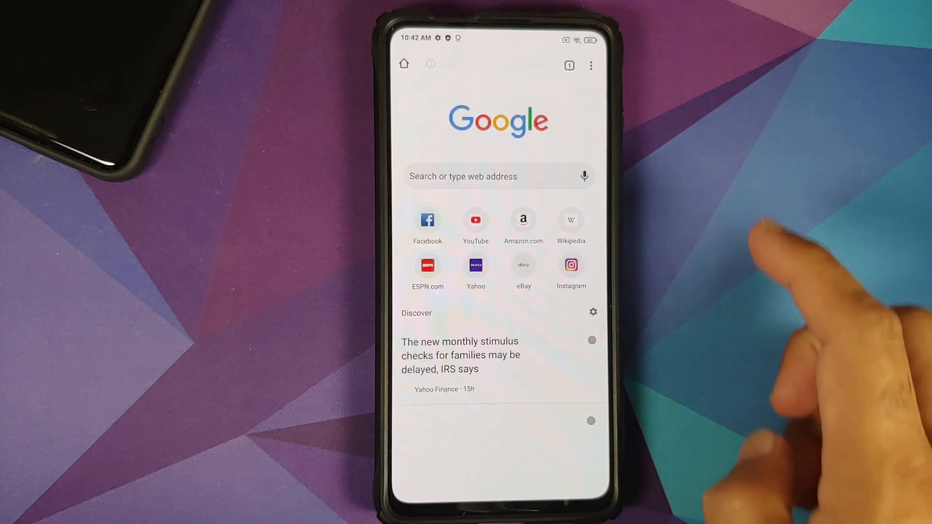
Look through the phone's current emoji designs in the keyboard's emoji panel
left_click(499, 177)
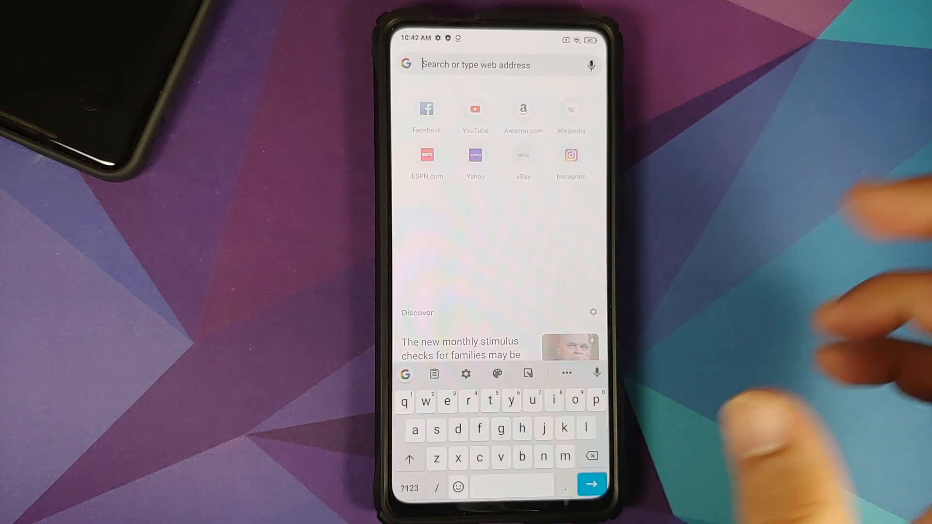
left_click(458, 488)
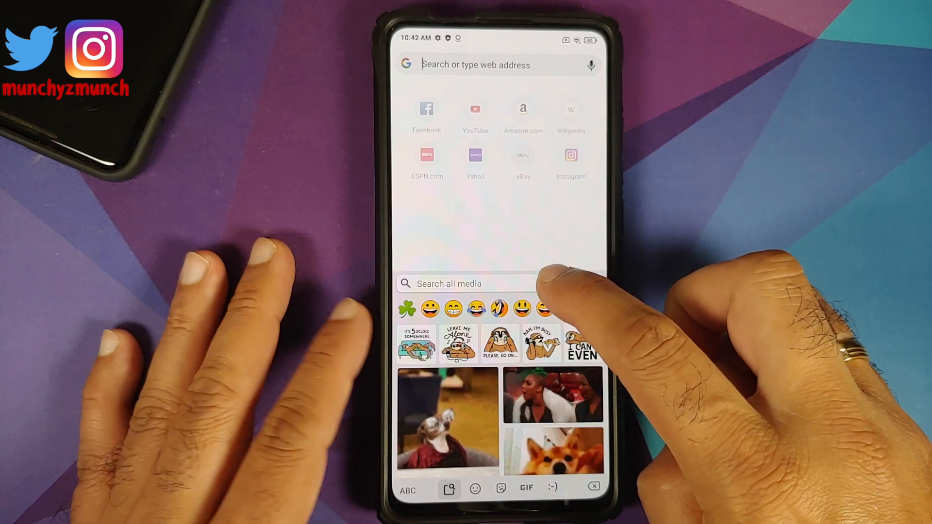
left_click(474, 489)
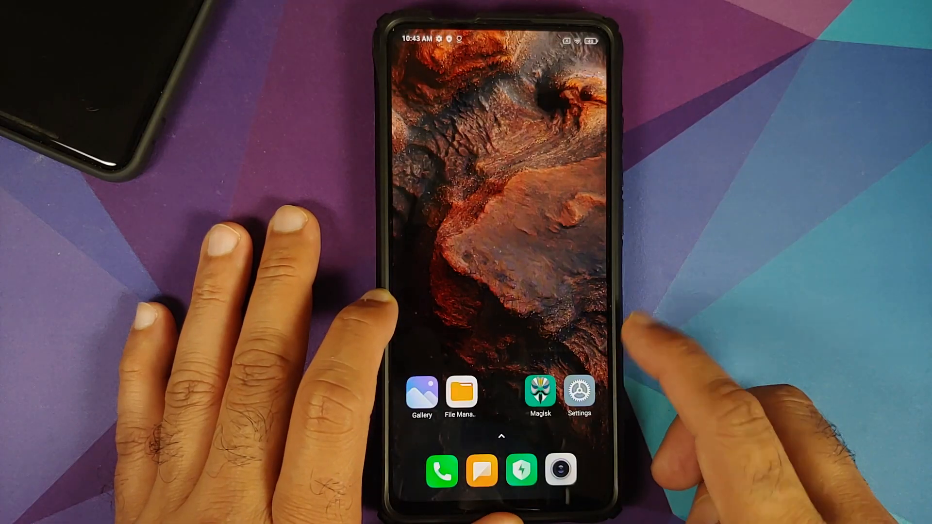
Return to Magisk and go to the Modules section to install from storage
left_click(540, 391)
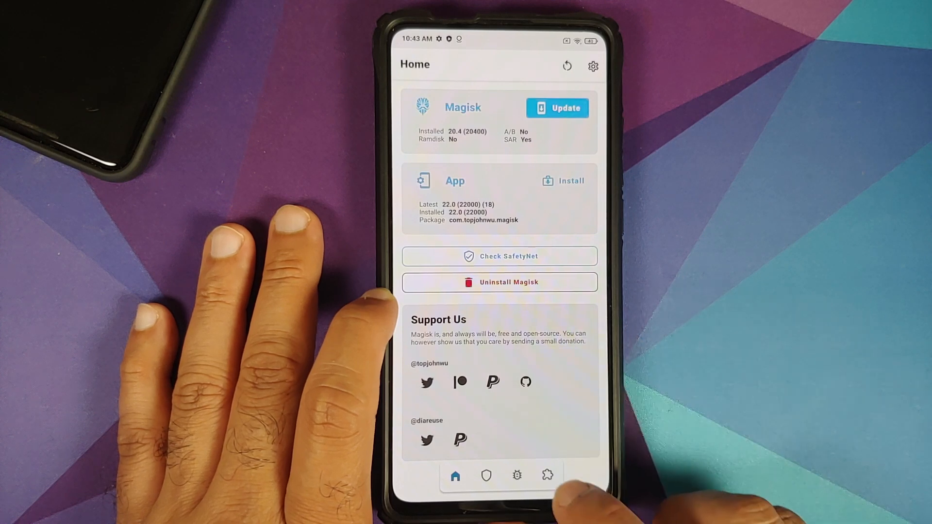
left_click(547, 475)
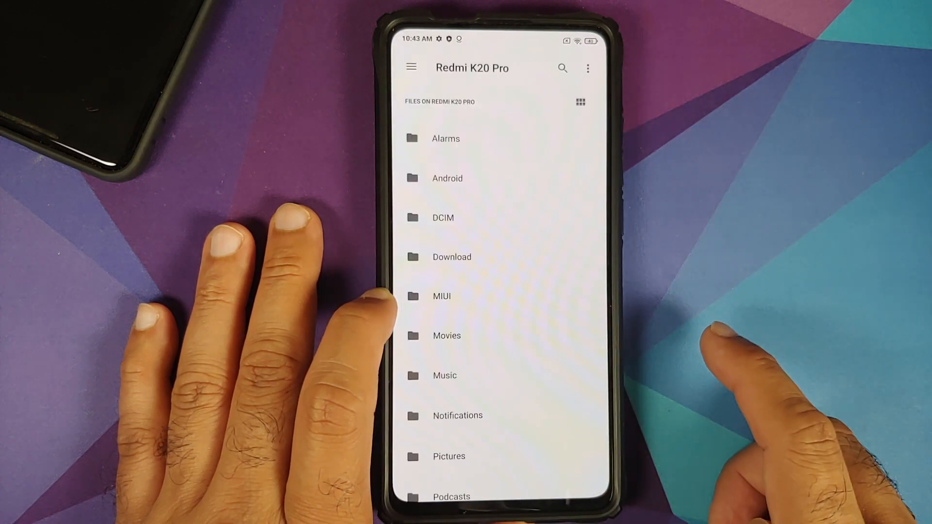
left_click(587, 68)
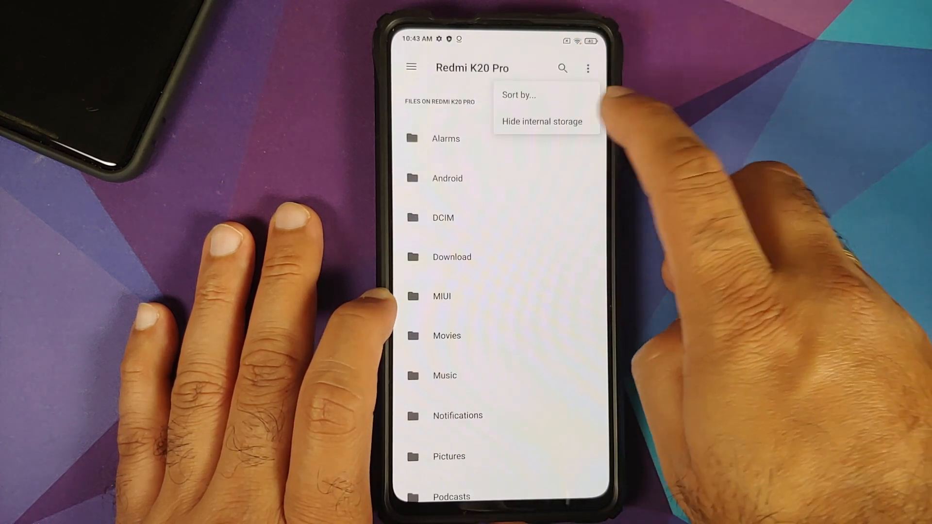
left_click(541, 121)
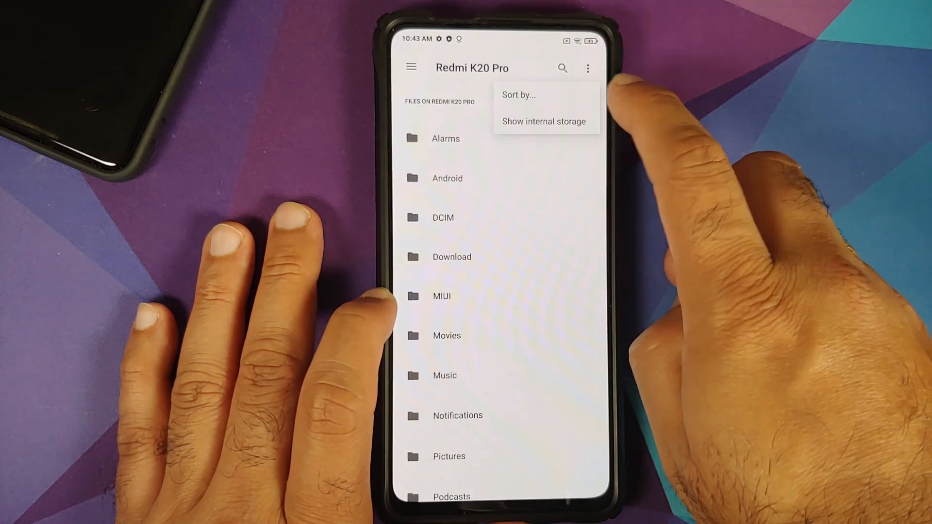
left_click(543, 121)
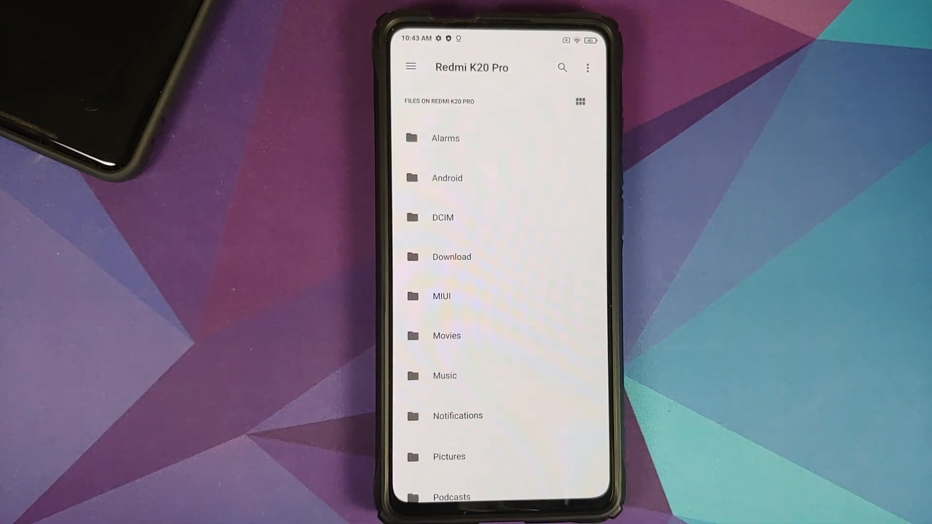
left_click(587, 67)
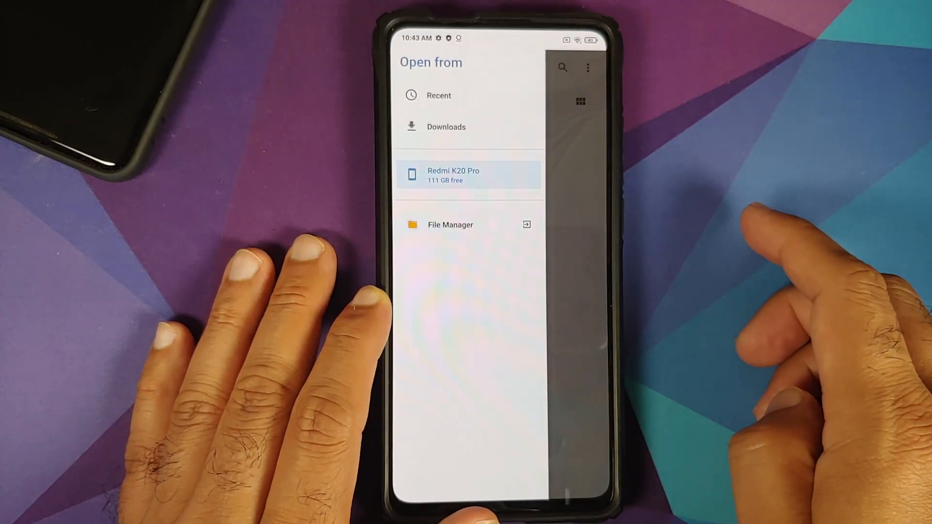
left_click(468, 175)
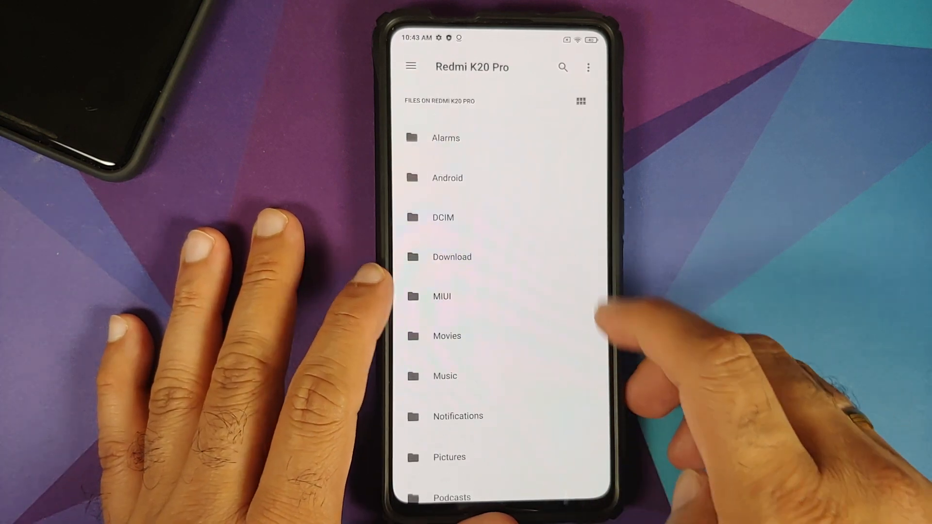
Choose Android+12+leaked+emoji.zip in the Files picker so Magisk starts flashing it
left_click(452, 256)
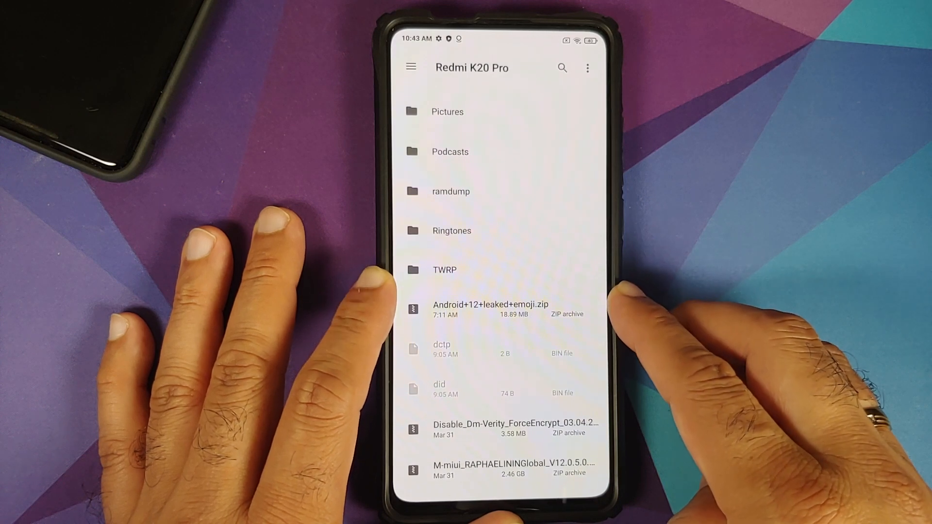
left_click(481, 308)
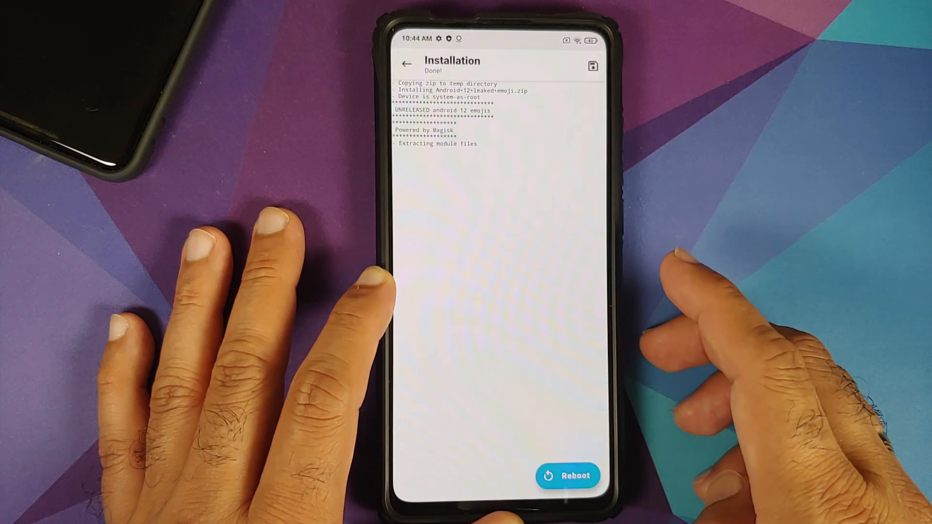